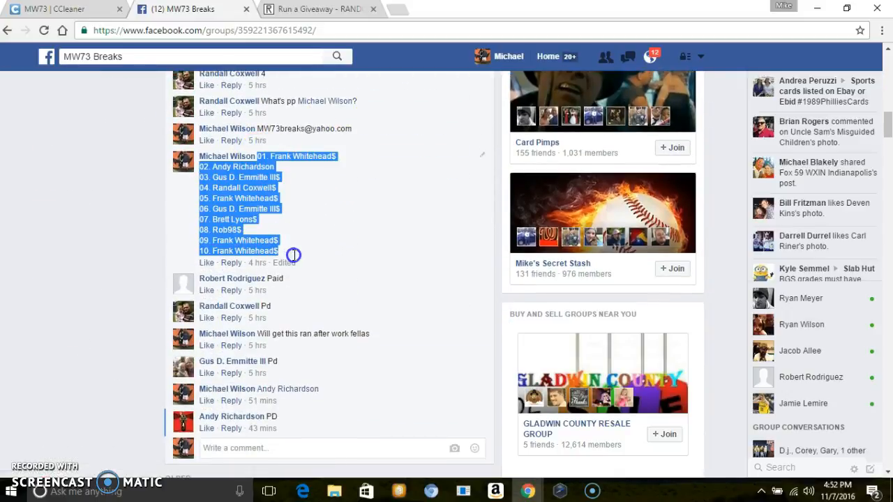
Post a LIVE comment on the Facebook group giveaway thread.
scroll("down", 3)
type("L")
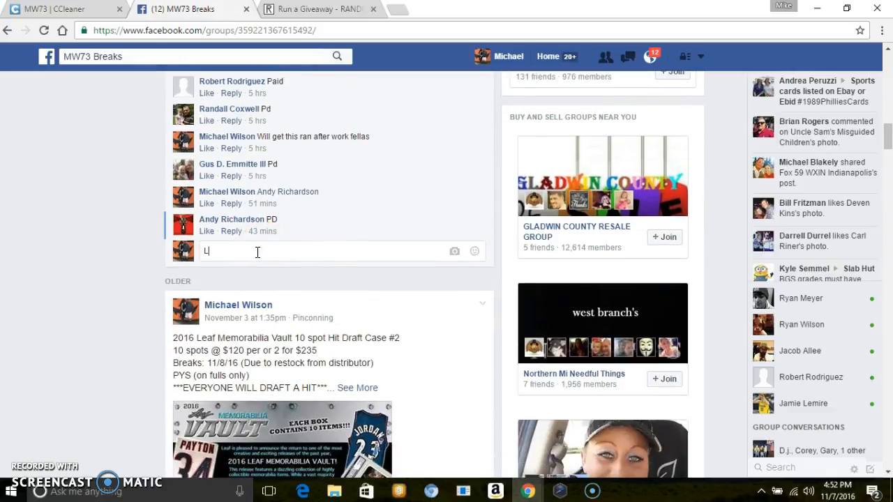
key("Return")
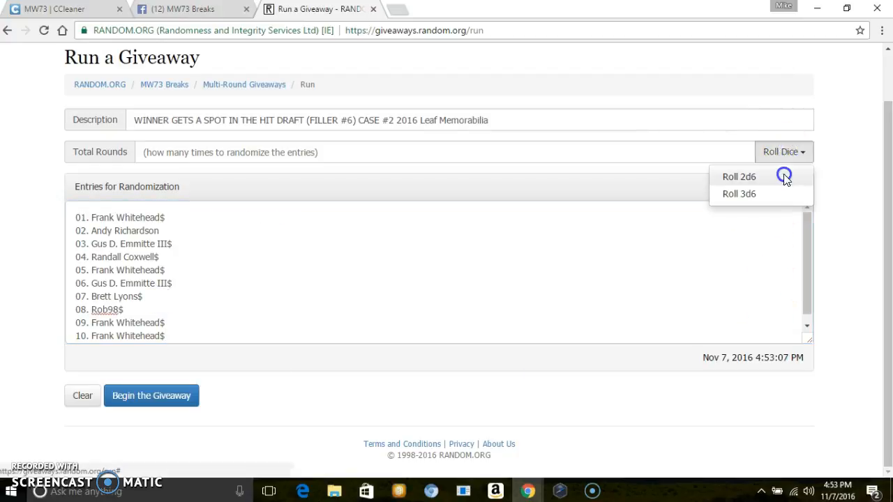
Roll 2d6 to set Total Rounds to 9 and begin the ten-entry giveaway.
left_click(739, 176)
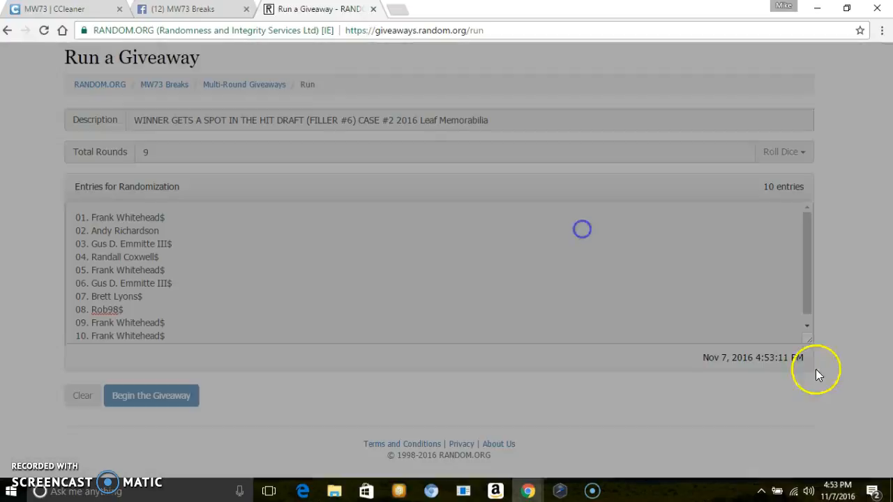
left_click(150, 396)
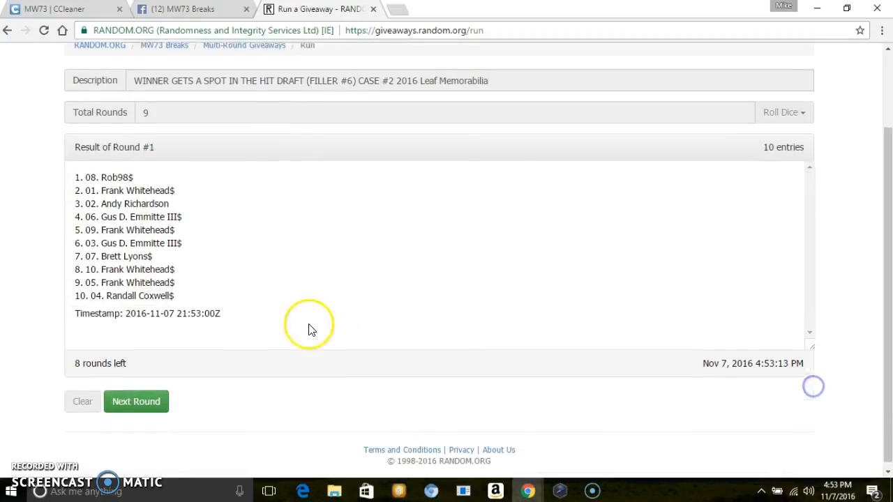
left_click(137, 402)
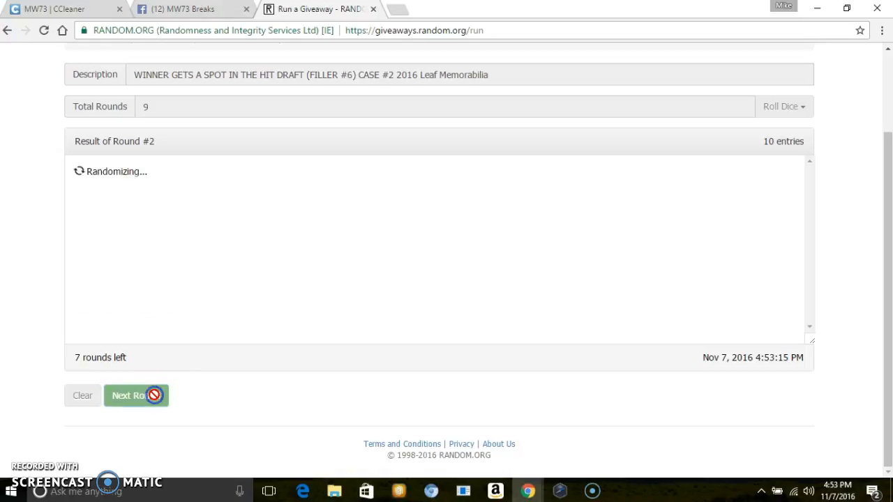
left_click(135, 396)
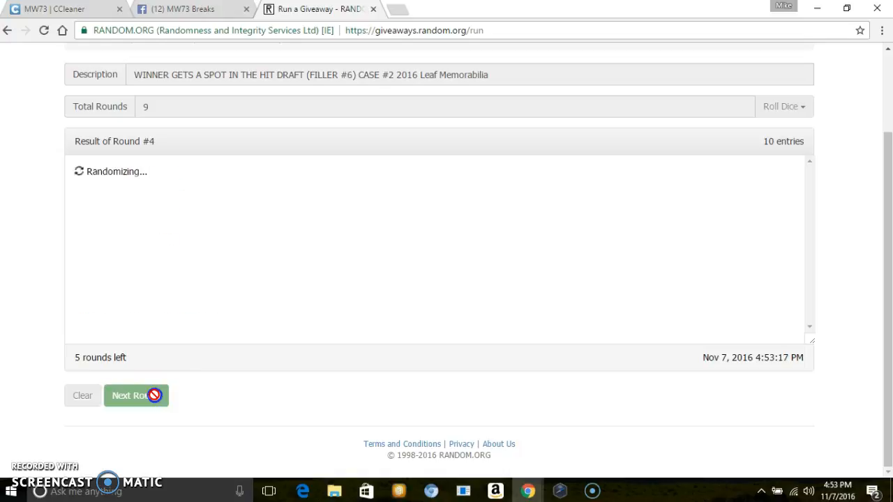
left_click(137, 397)
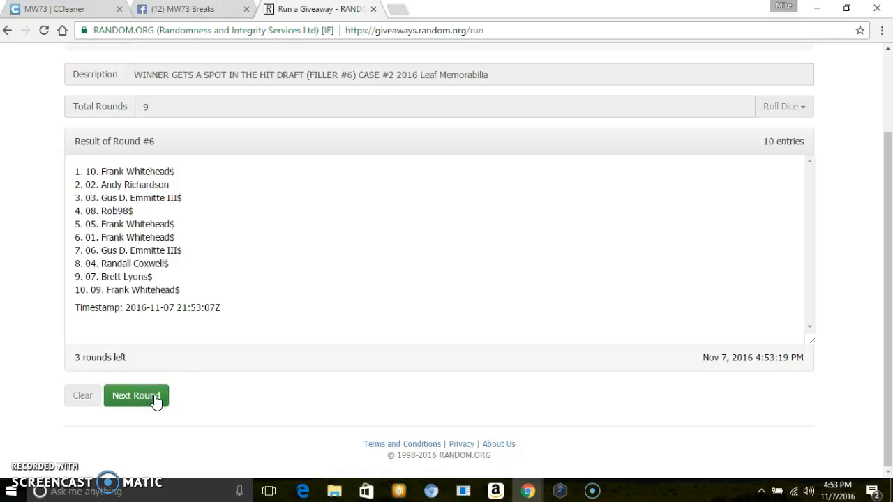
left_click(135, 396)
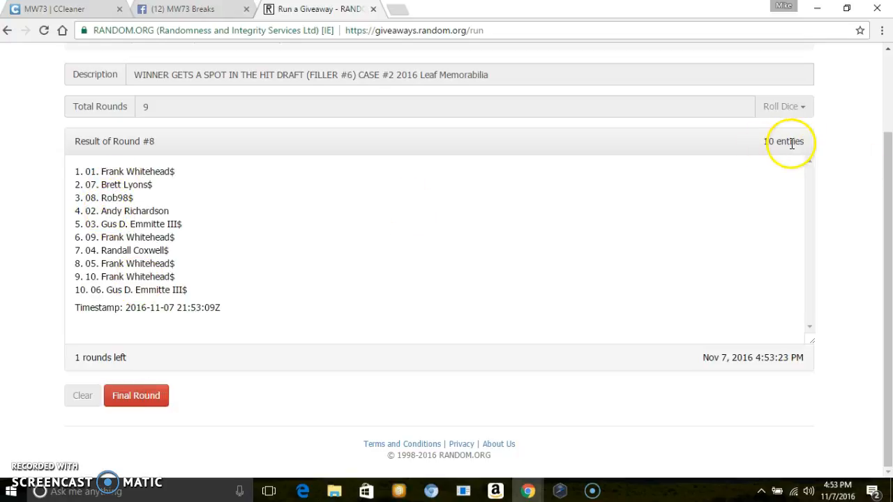
left_click(137, 397)
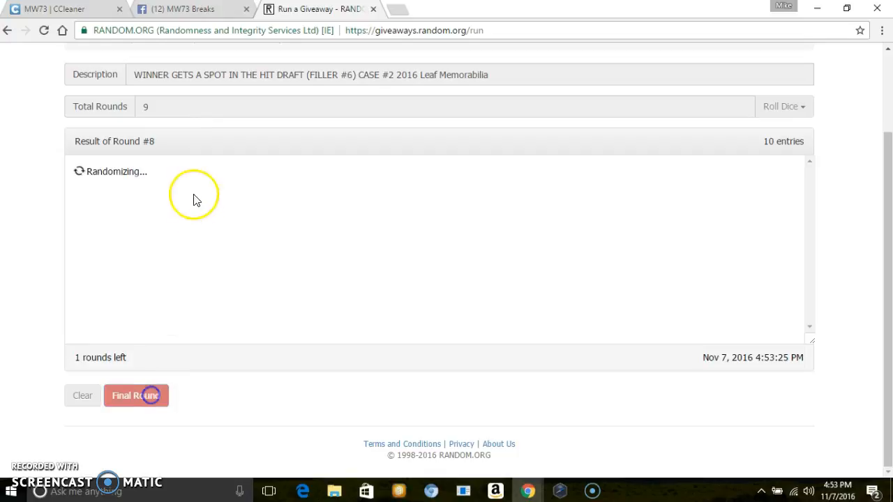
left_click(136, 396)
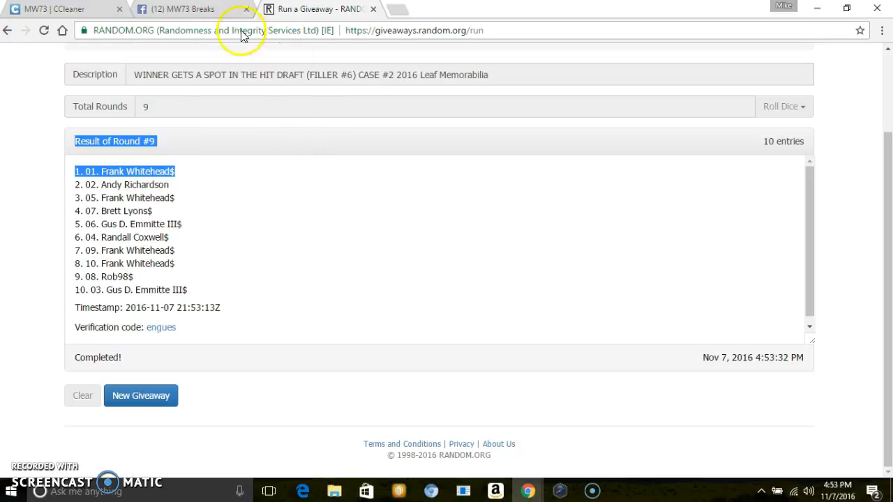
Post a DONE comment on the MW73 Breaks thread and show the taskbar date and time.
left_click(189, 8)
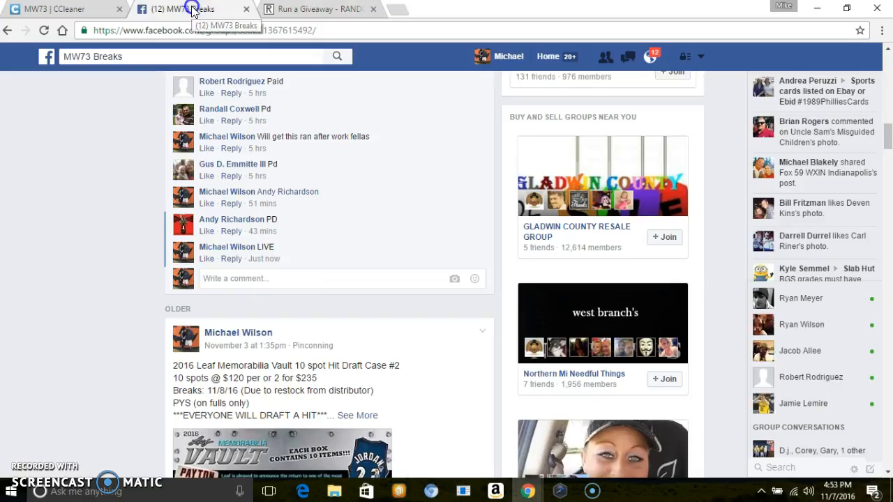
type("D")
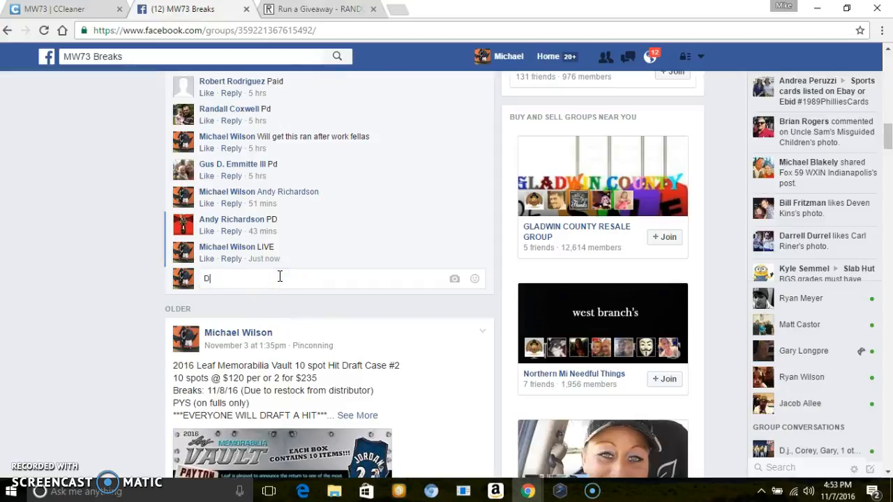
key("Return")
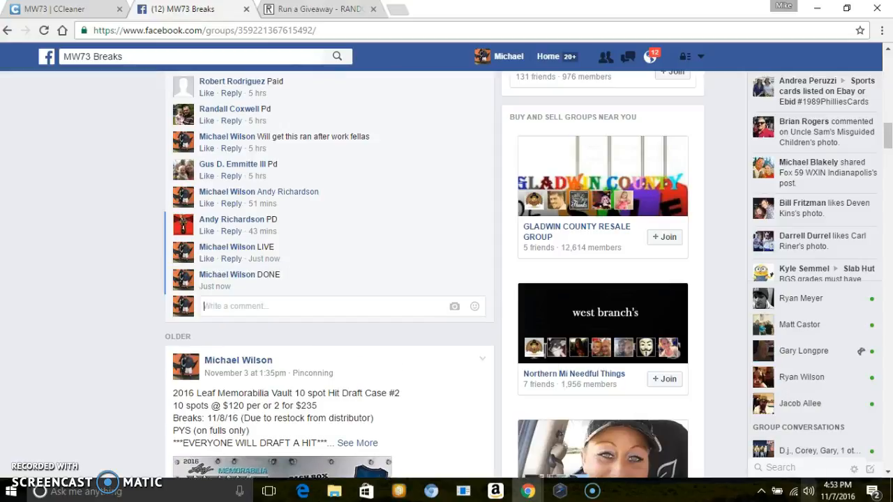
left_click(845, 491)
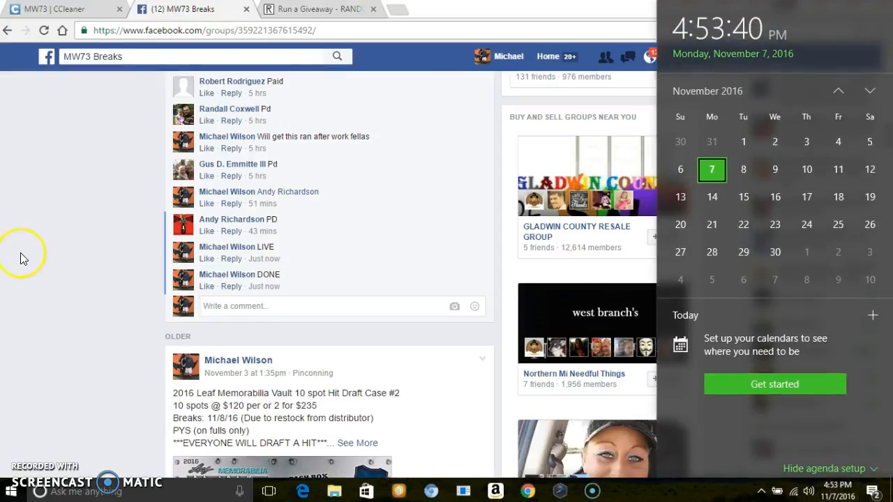